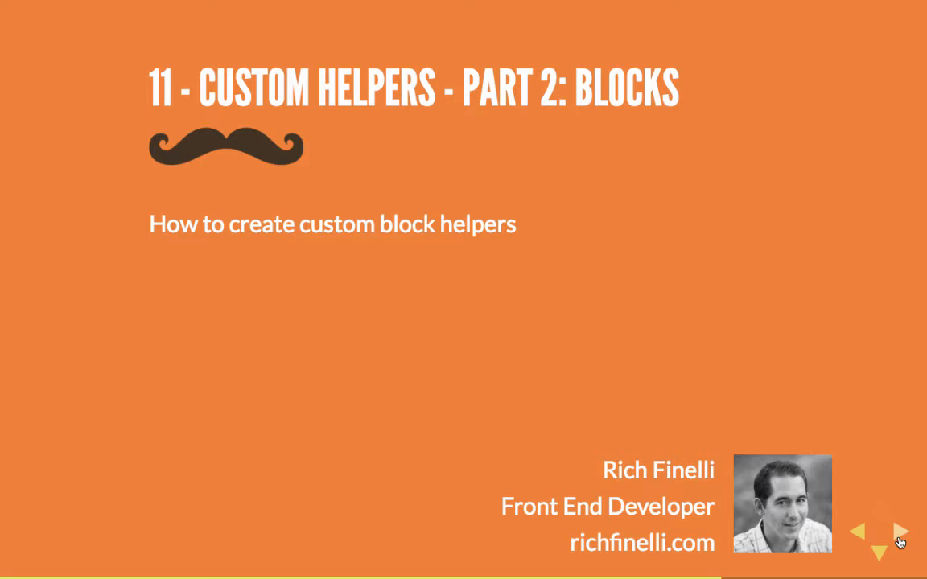
- Advance the Keynote slides to '2 Types of Custom Helpers'
left_click(889, 528)
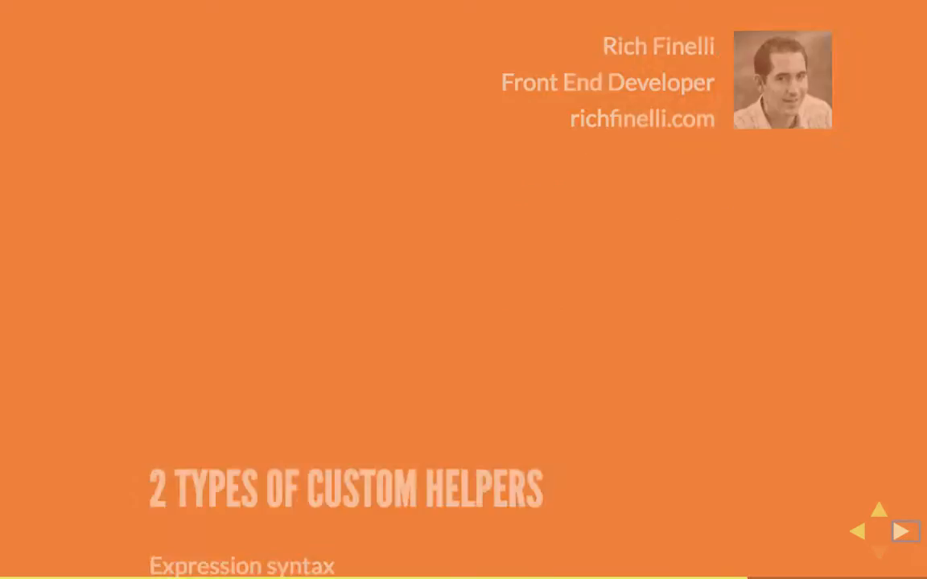
left_click(904, 532)
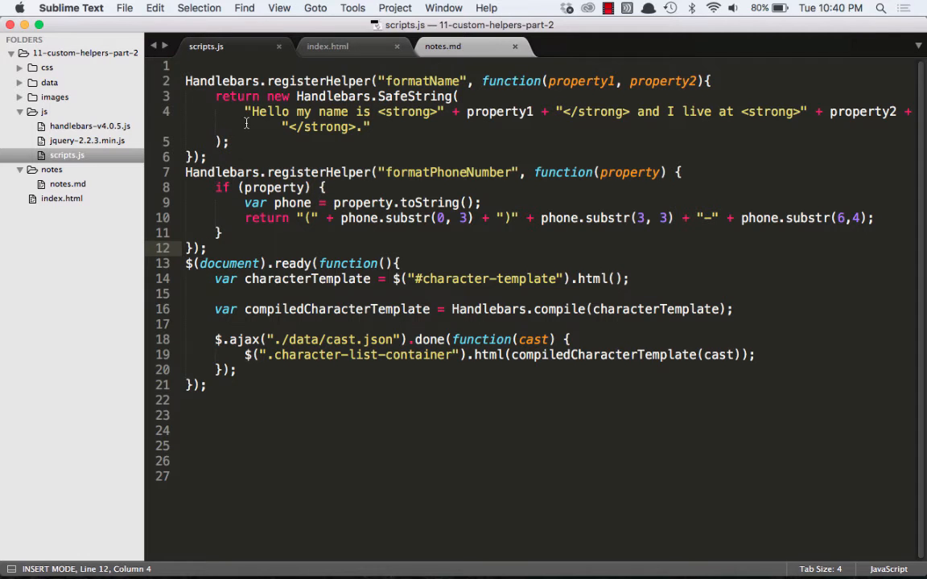
mouse_move(259, 209)
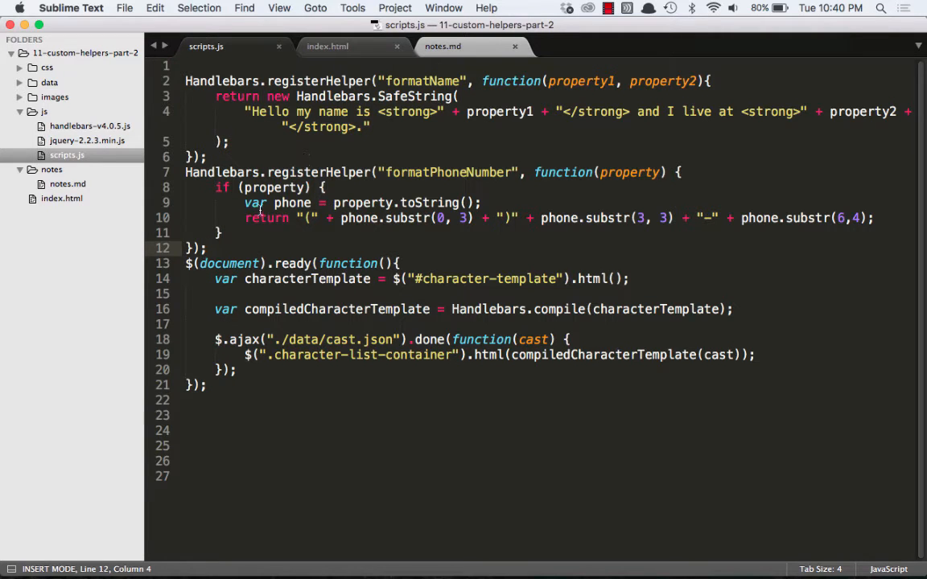
- Register Handlebars helper "makeBold" taking options and returning options.fn(this), then save scripts.js
type("Handlebars")
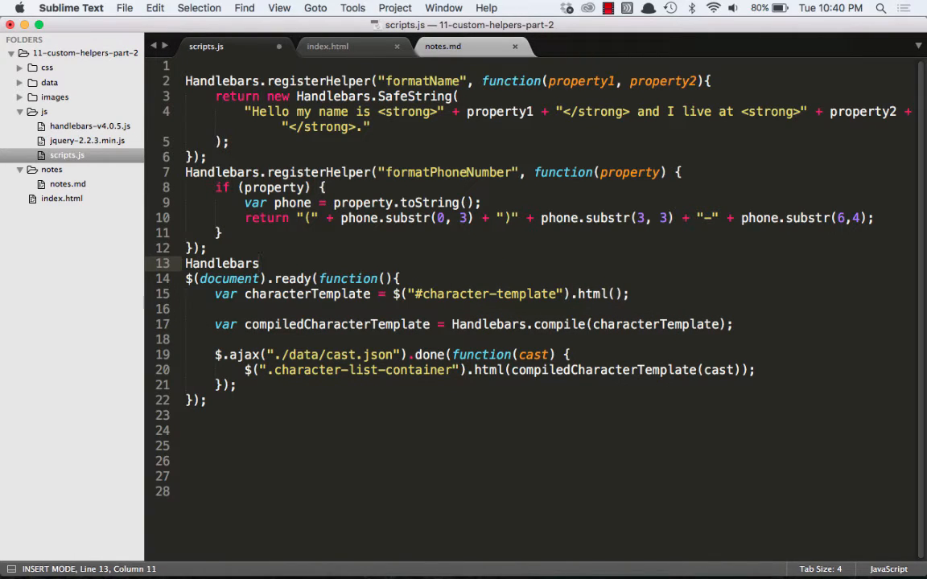
type(".register")
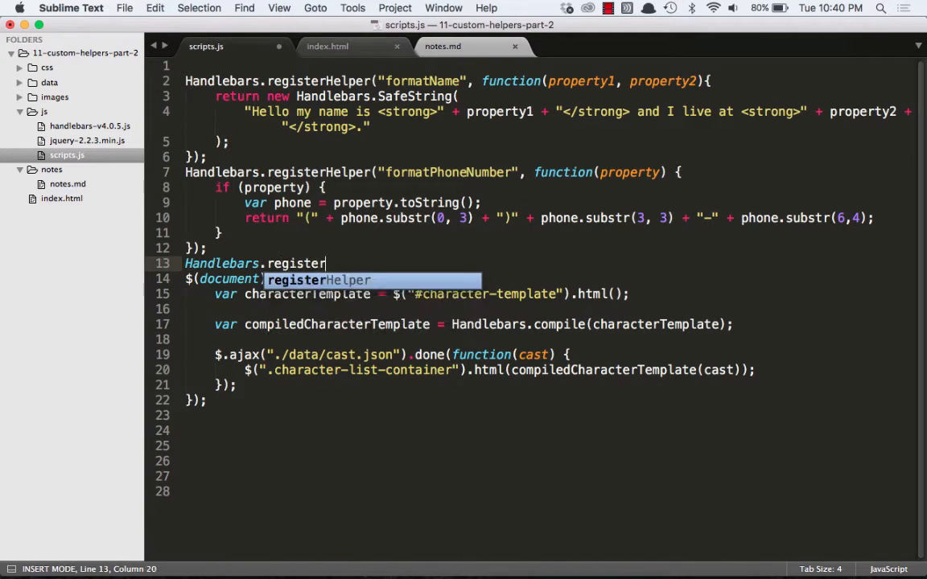
type("Helper()")
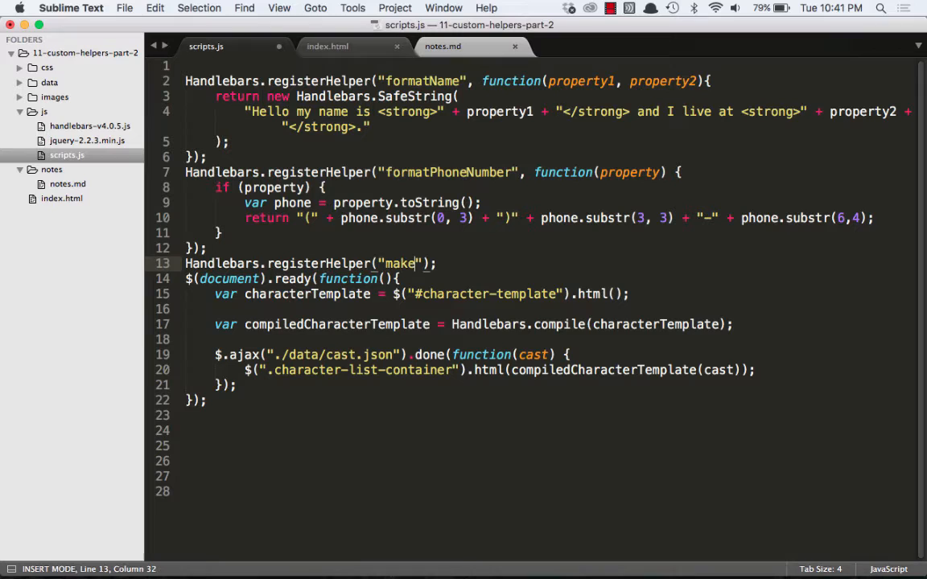
type("Bold")
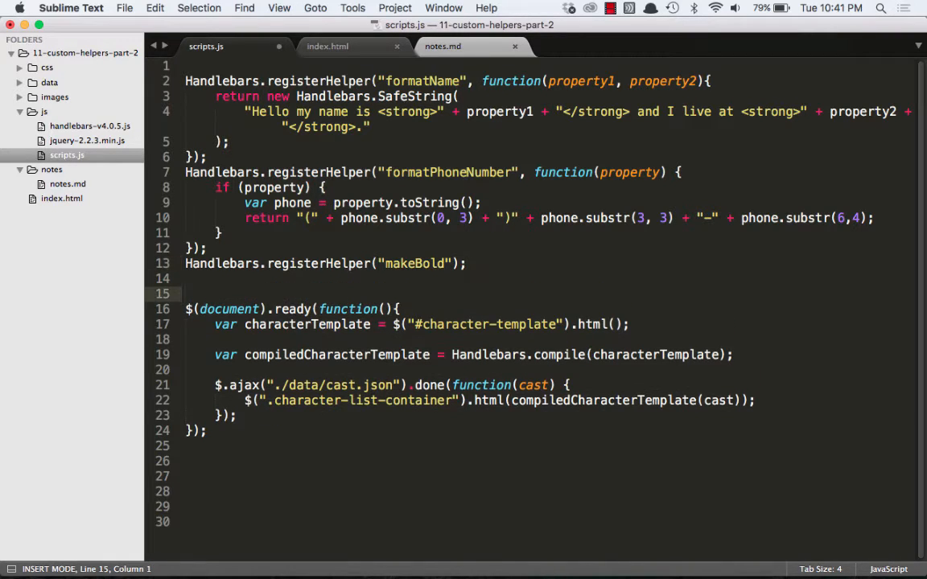
type(", f")
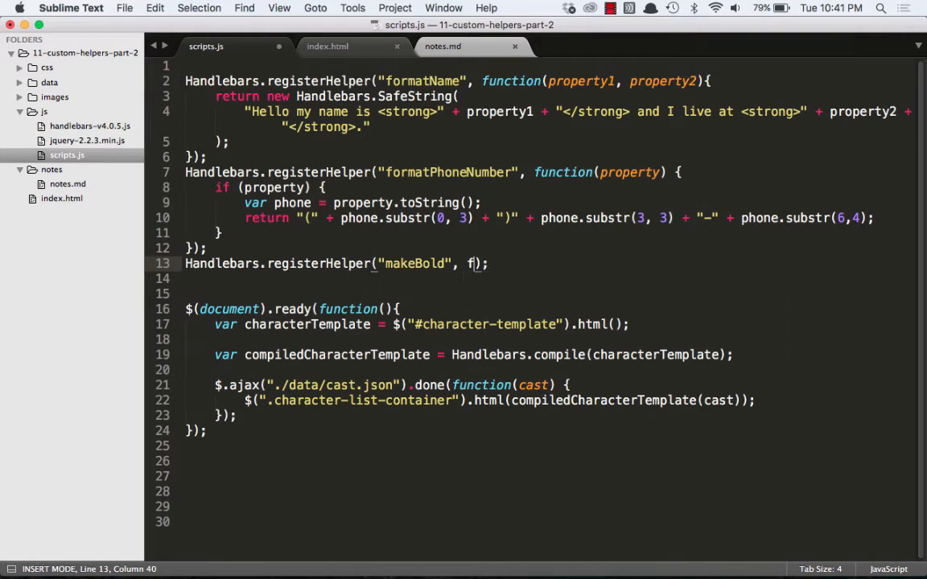
type("unction()")
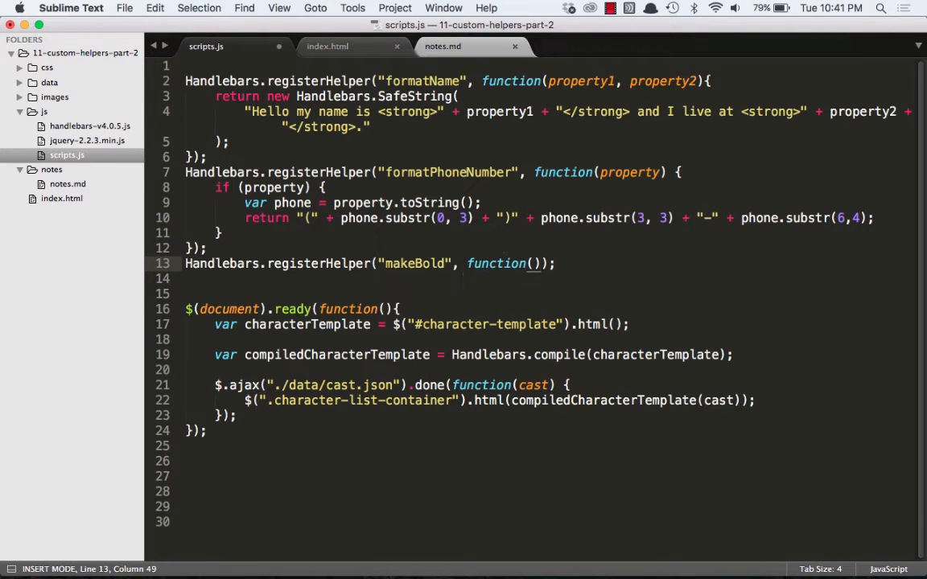
type("{")
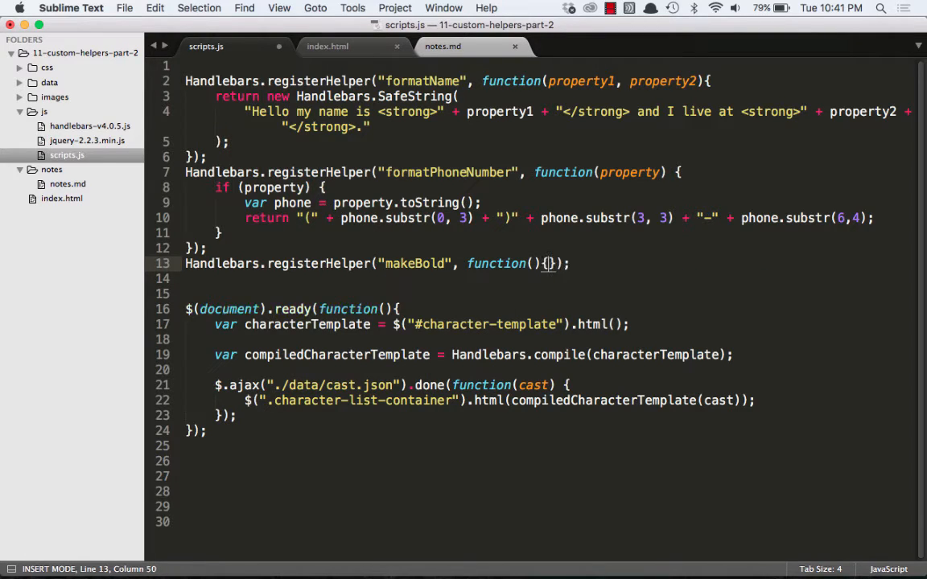
key("Return")
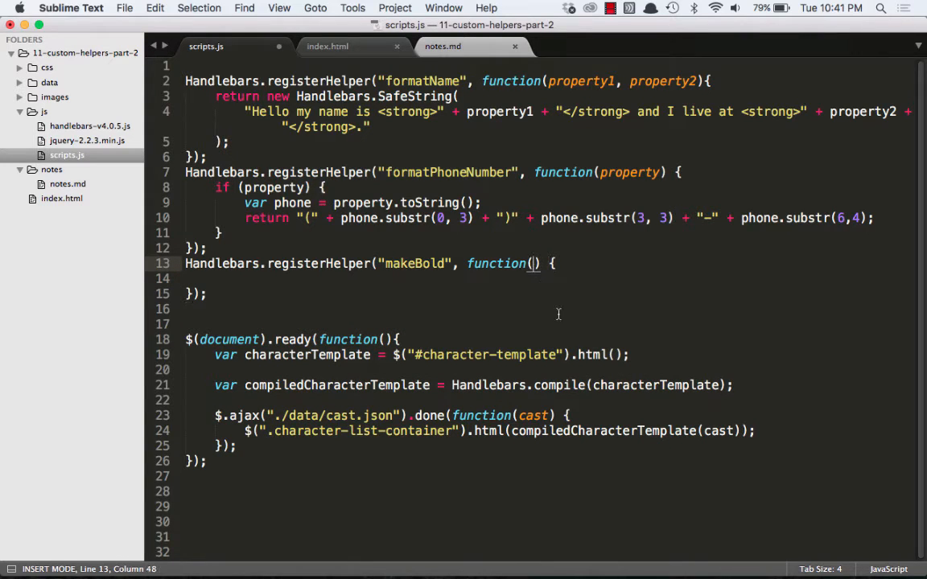
type("options")
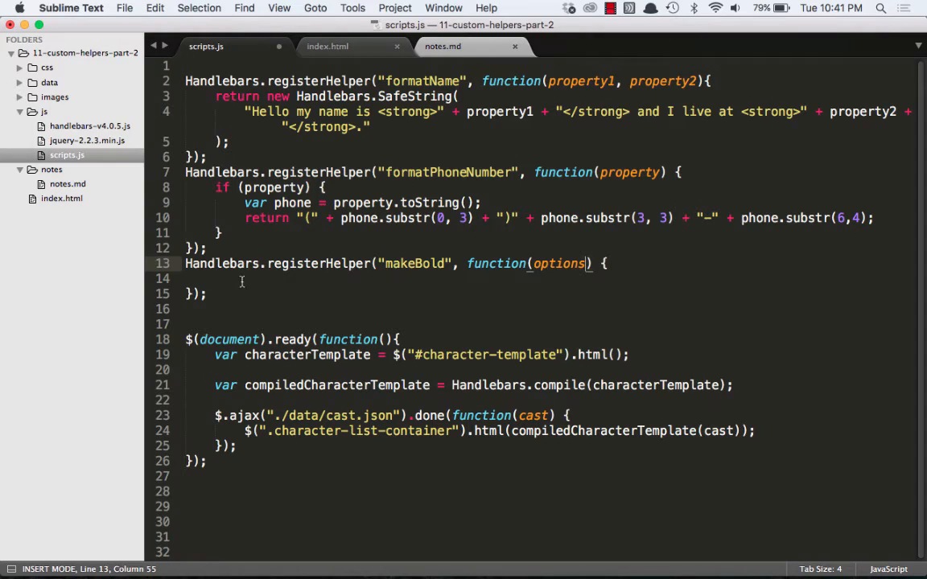
type("retu")
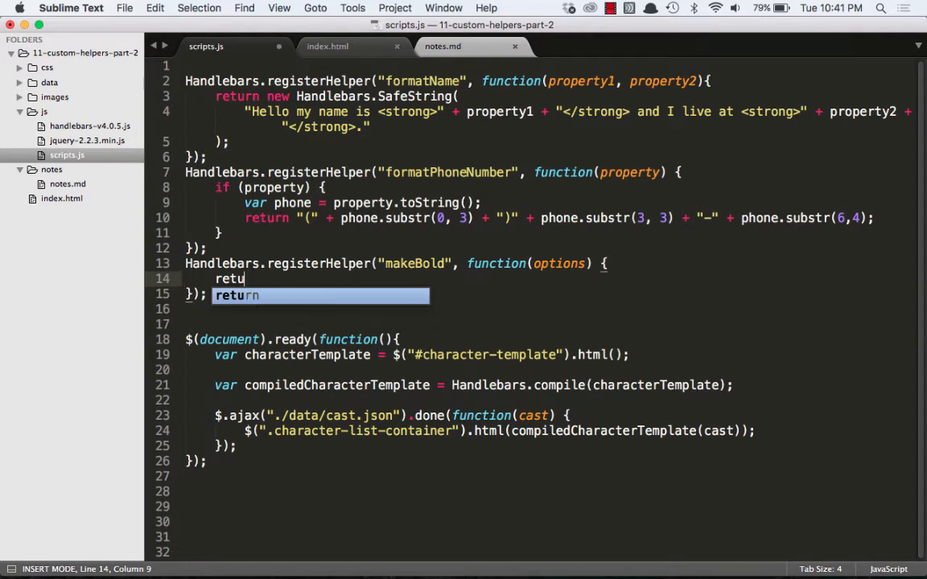
type("rn option")
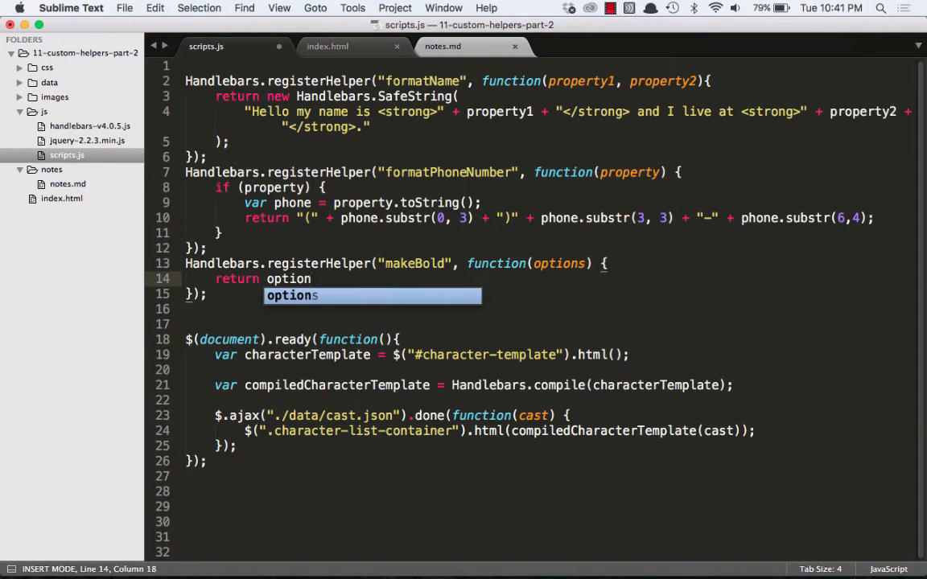
type(".fn(this);")
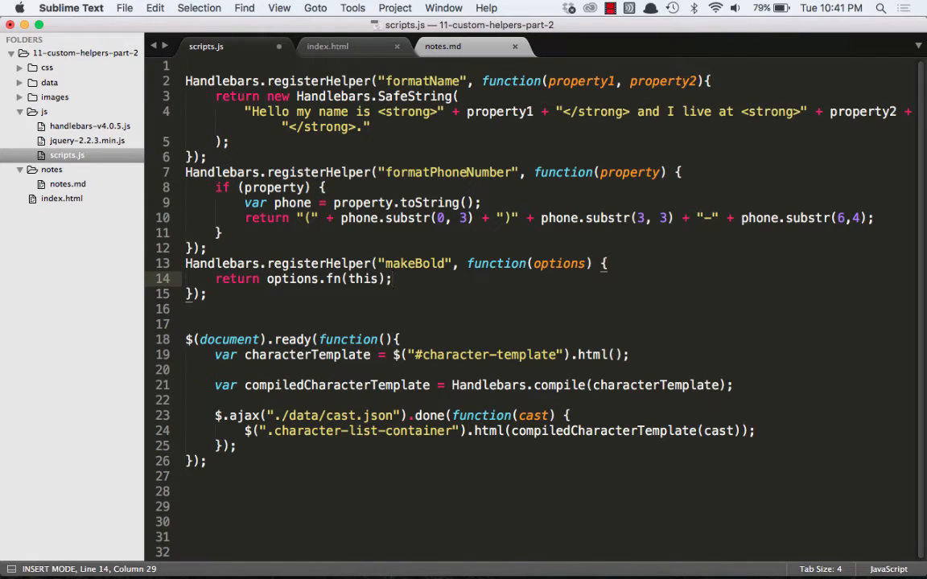
key("cmd+s")
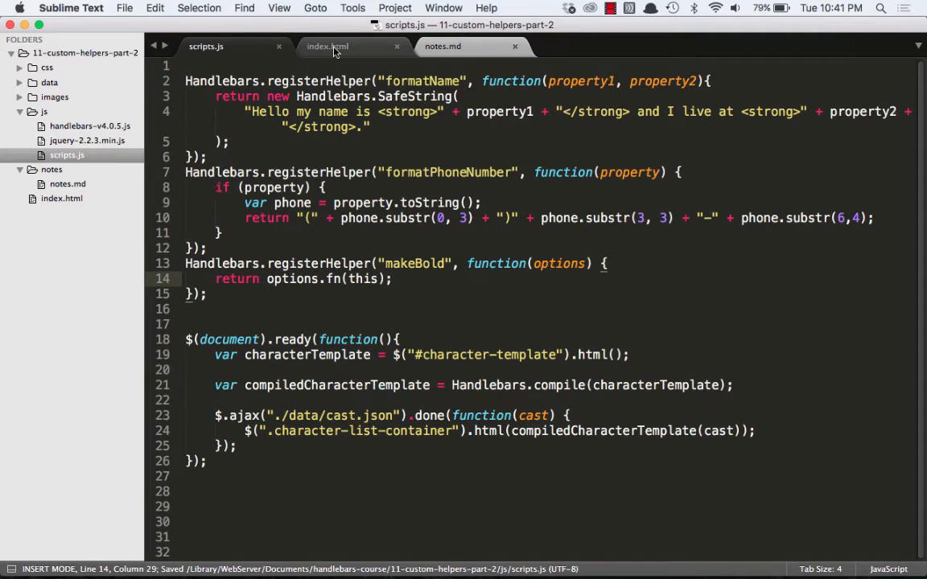
- Surround {{name}} in index.html with {{#makeBold}}…{{/makeBold}} and save
left_click(329, 45)
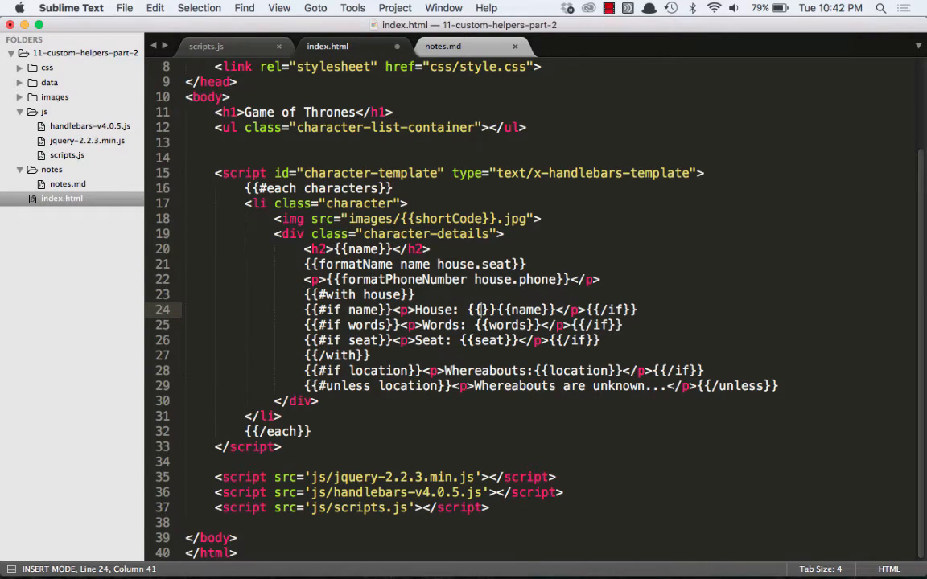
type("#")
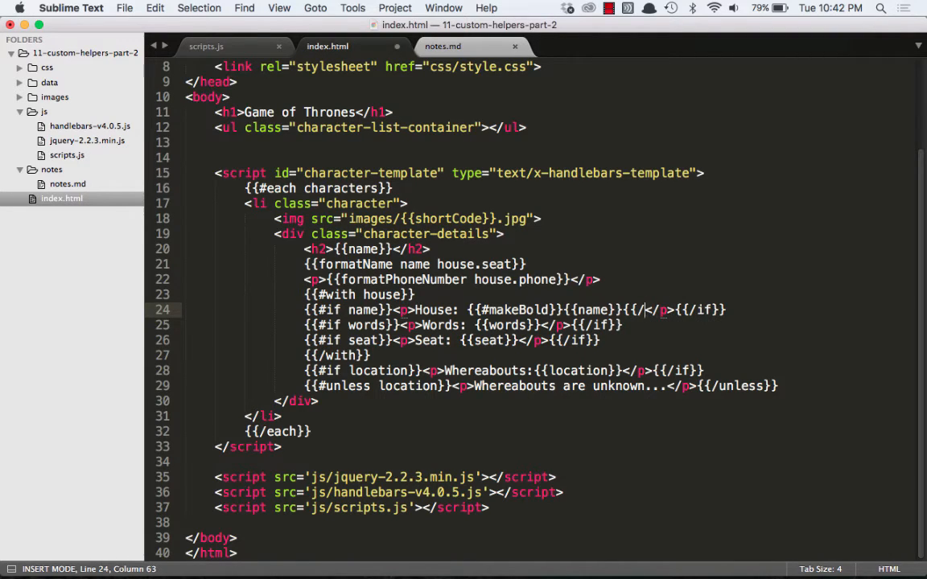
type("makeBold}}")
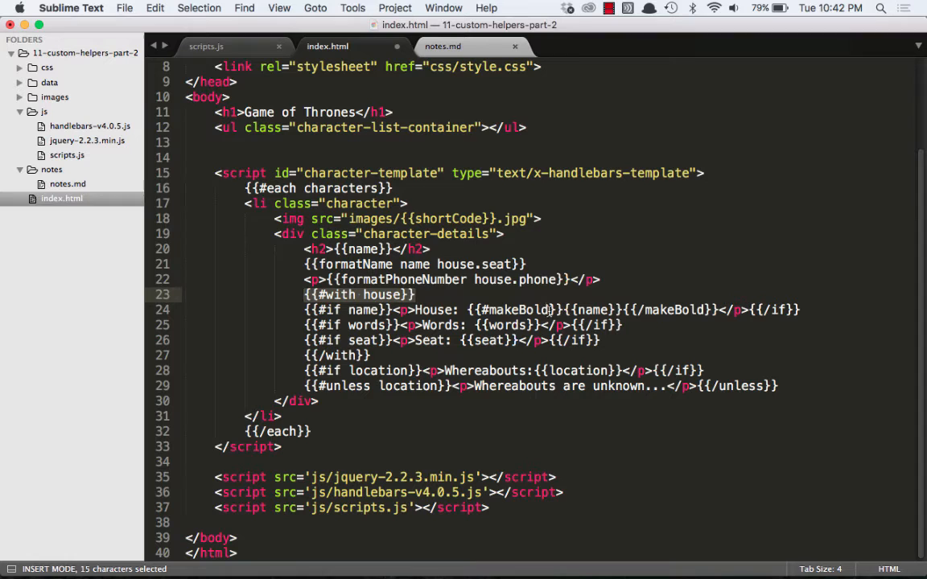
key("cmd+s")
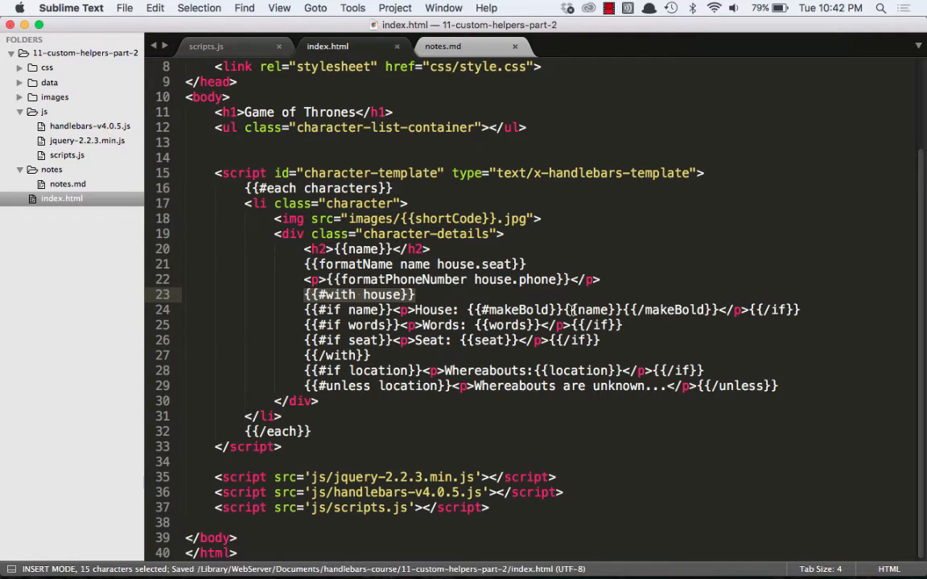
key("cmd+tab")
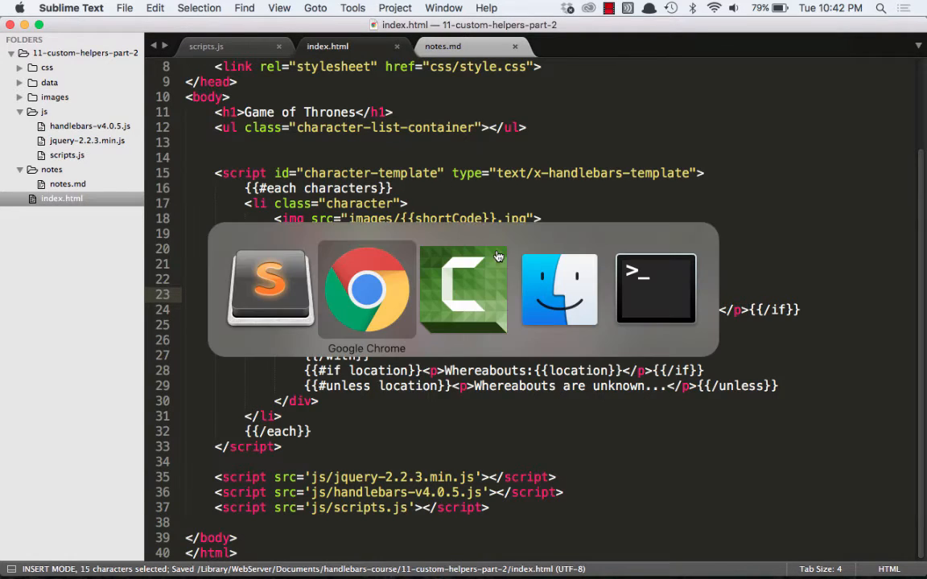
left_click(367, 288)
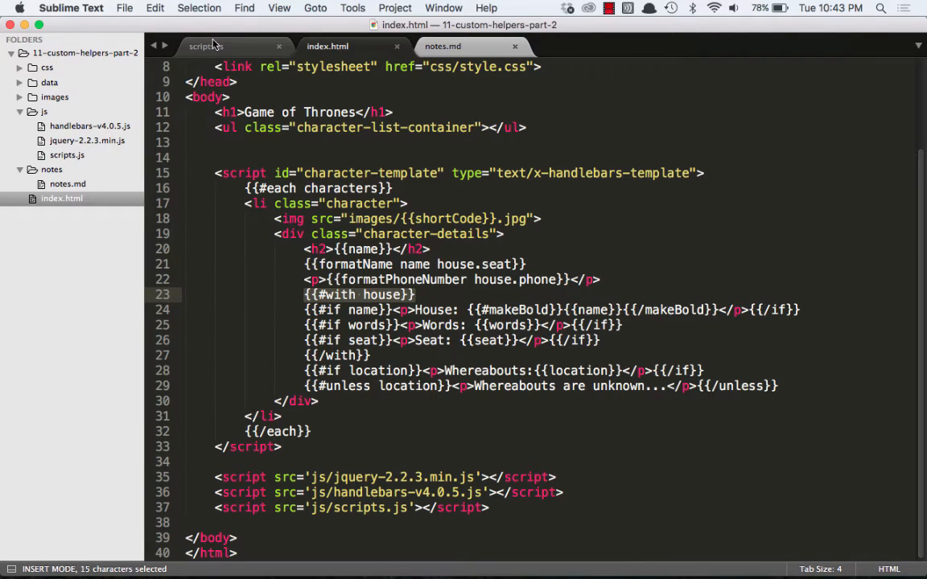
left_click(211, 45)
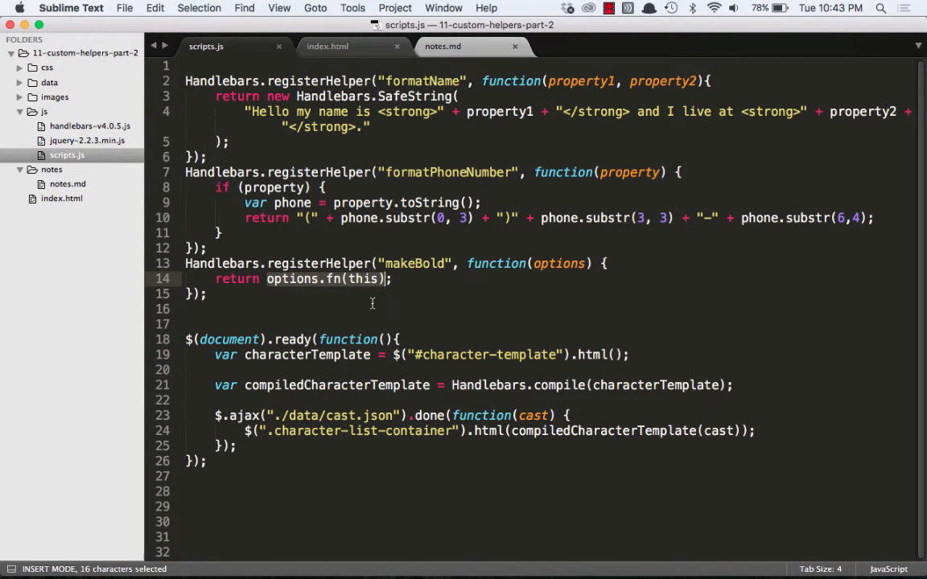
- Return new Handlebars.SafeString("<strong>" + options.fn(this) + "</strong>") from makeBold and save
left_click(311, 309)
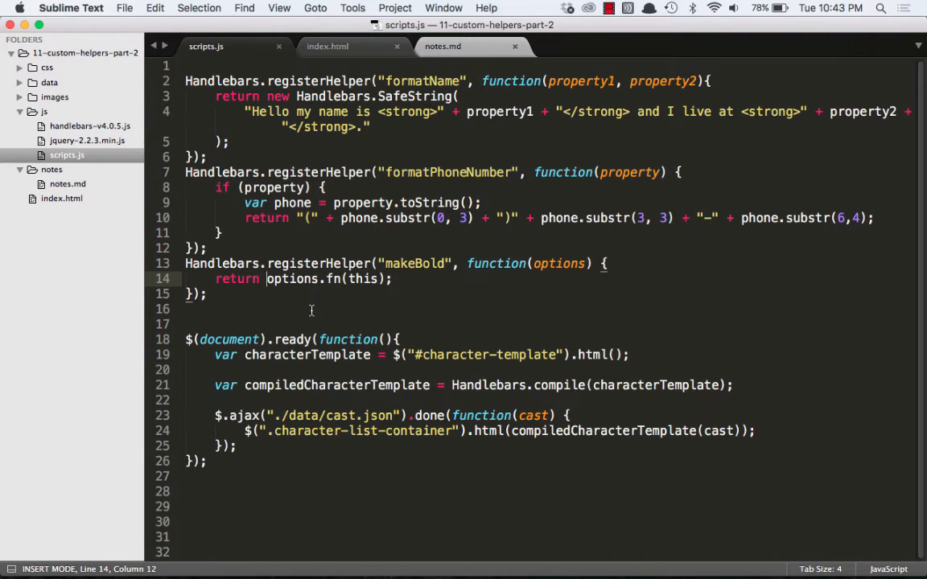
type("new Handleb")
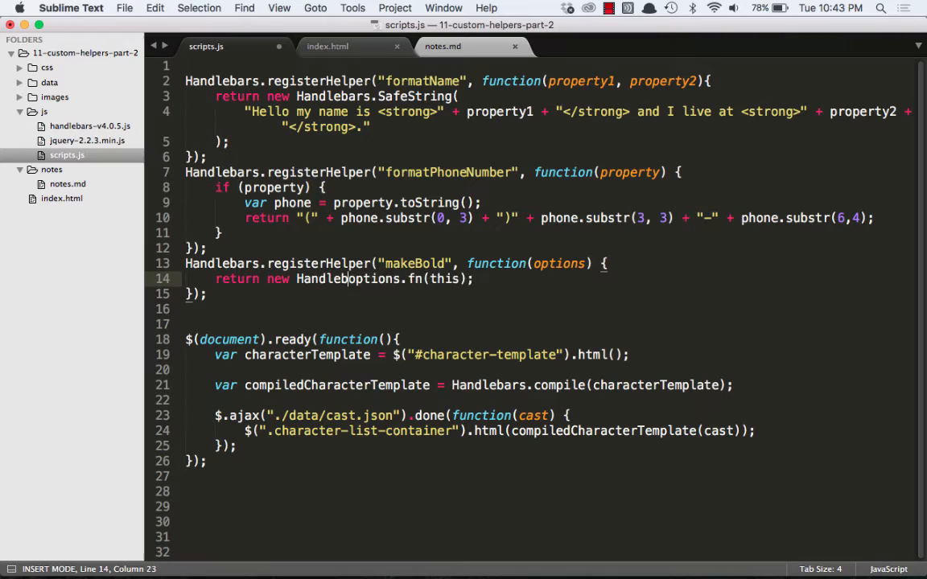
type("SafeString(")
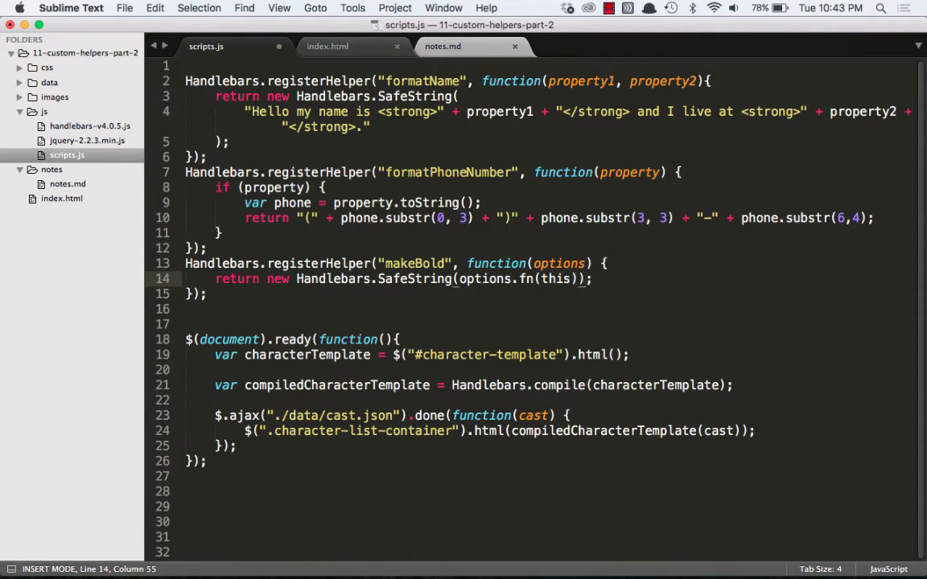
mouse_move(464, 290)
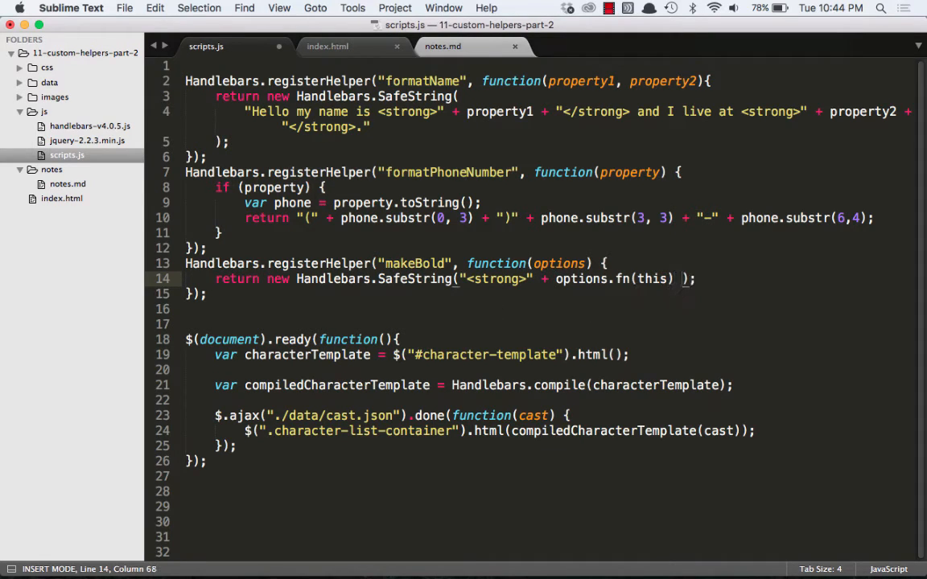
type("+ \"</strong")
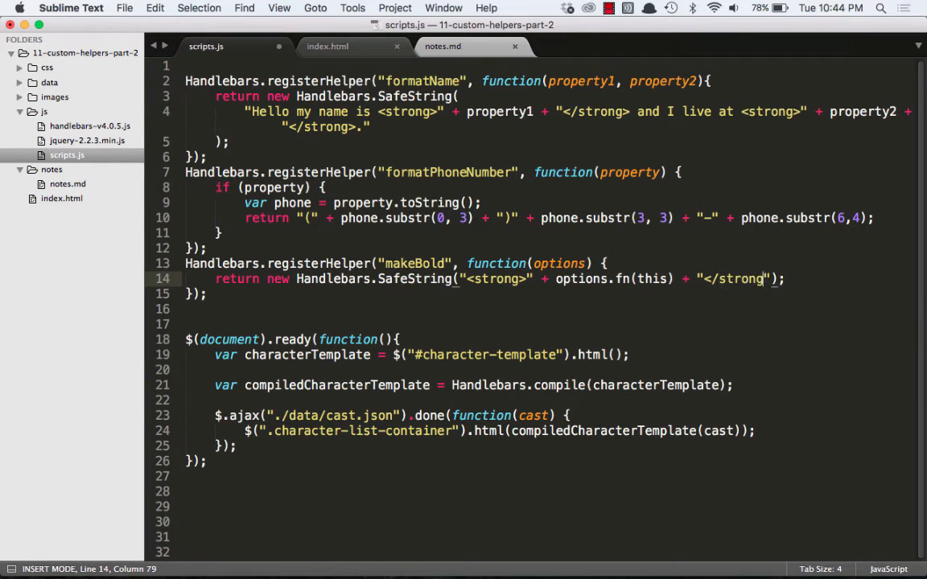
key("cmd+s")
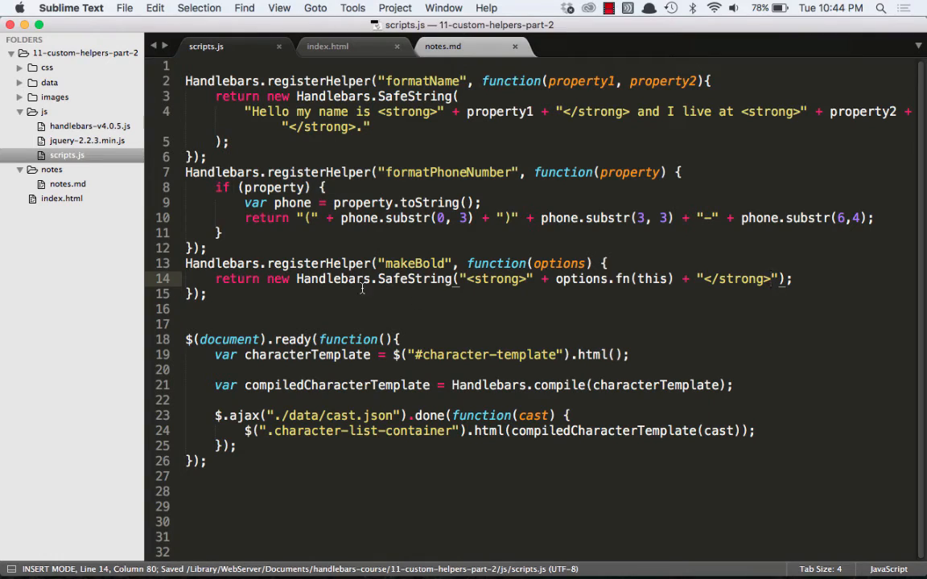
mouse_move(449, 291)
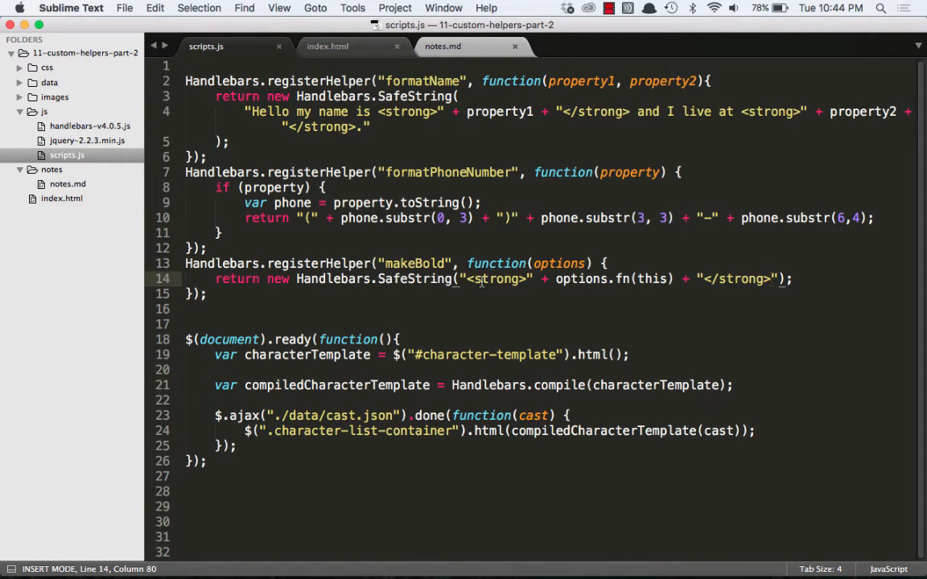
double_click(494, 279)
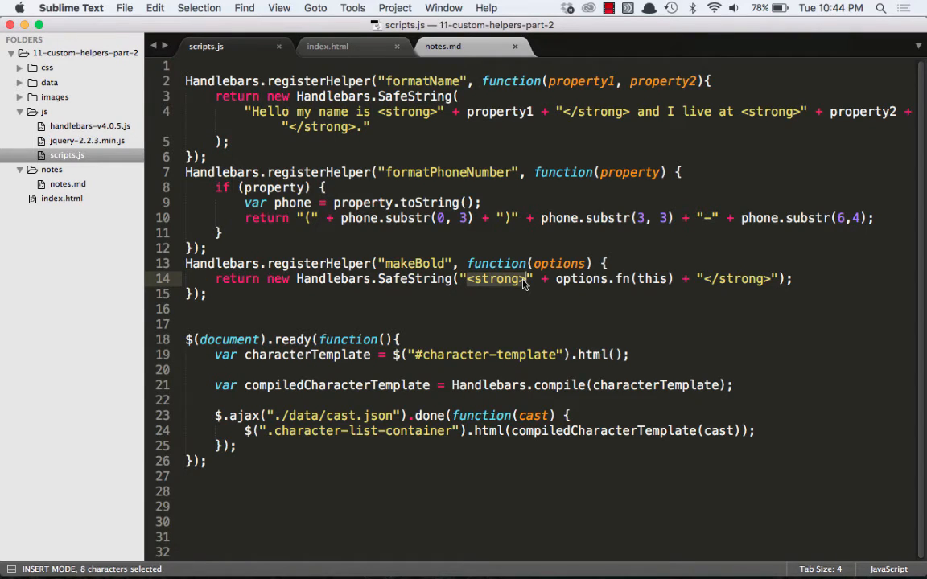
key("cmd+tab")
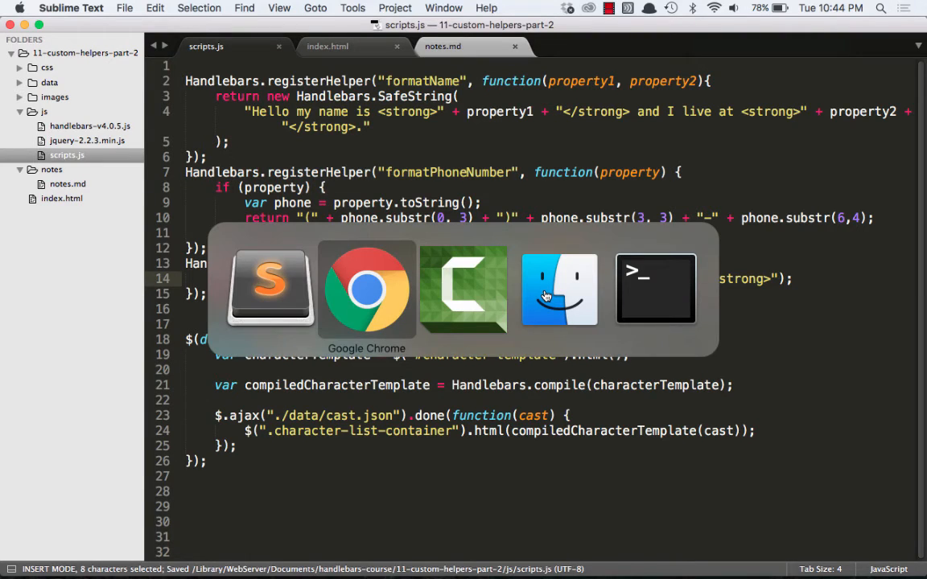
left_click(367, 289)
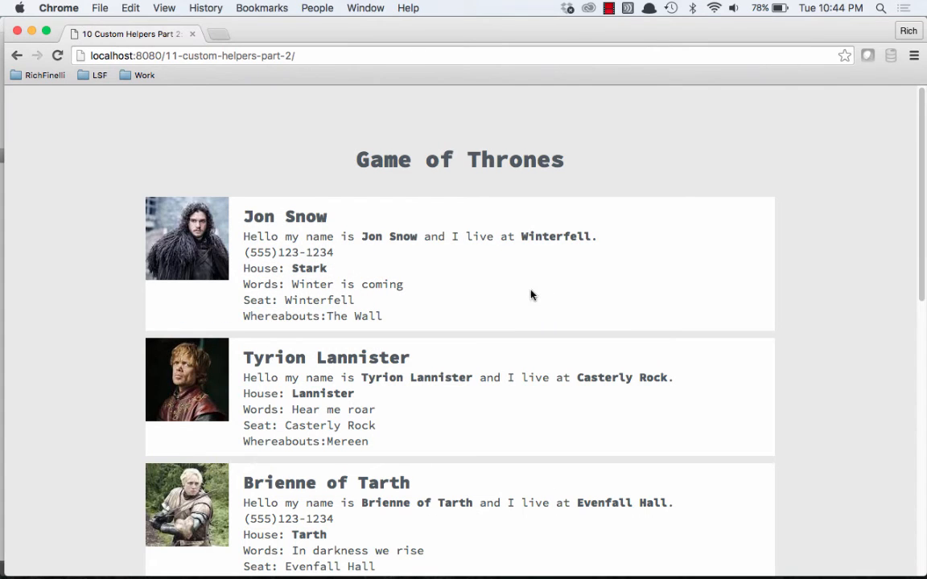
double_click(309, 267)
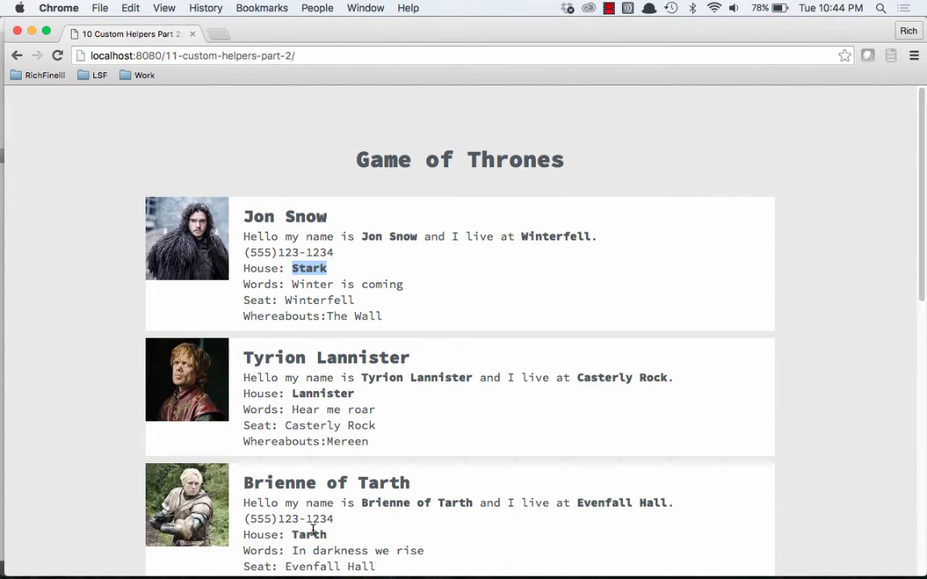
mouse_move(425, 361)
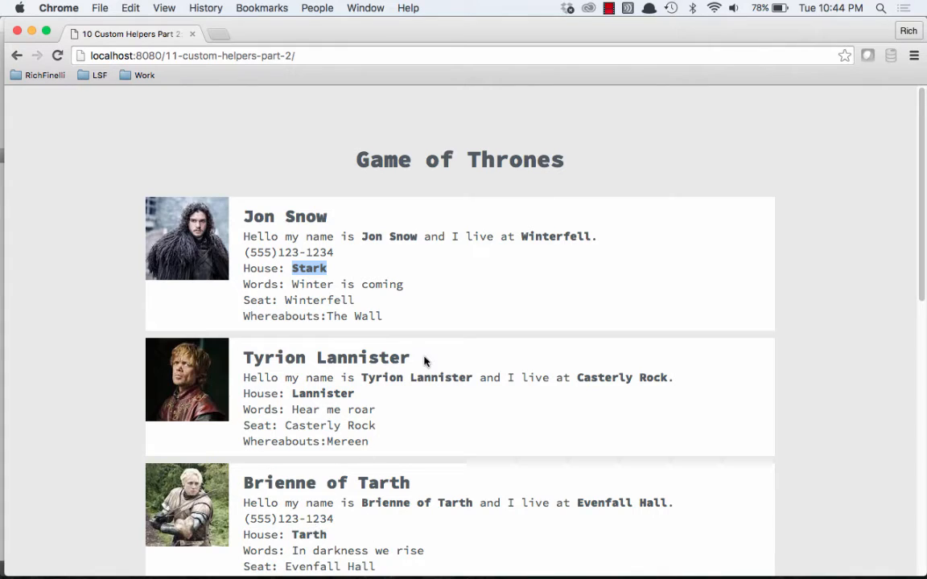
mouse_move(319, 306)
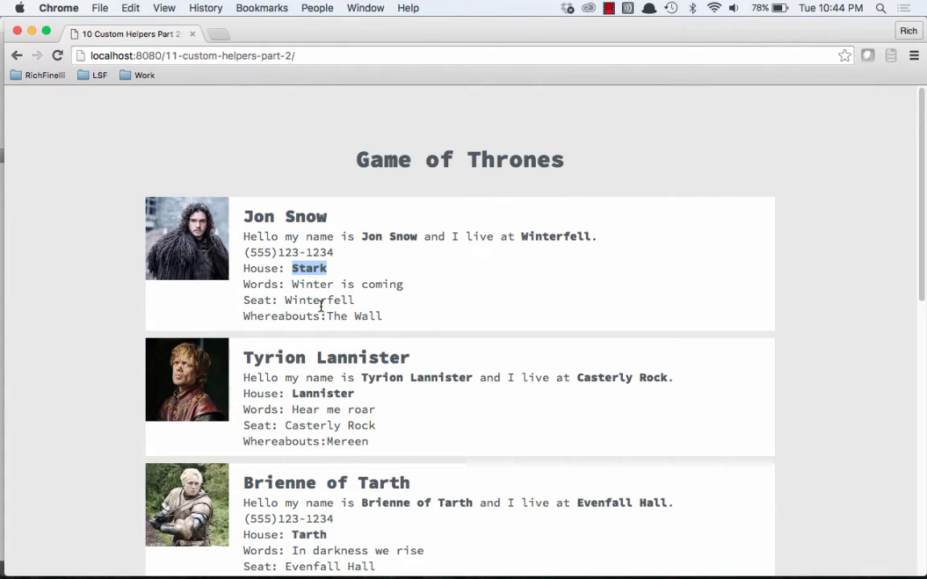
double_click(354, 316)
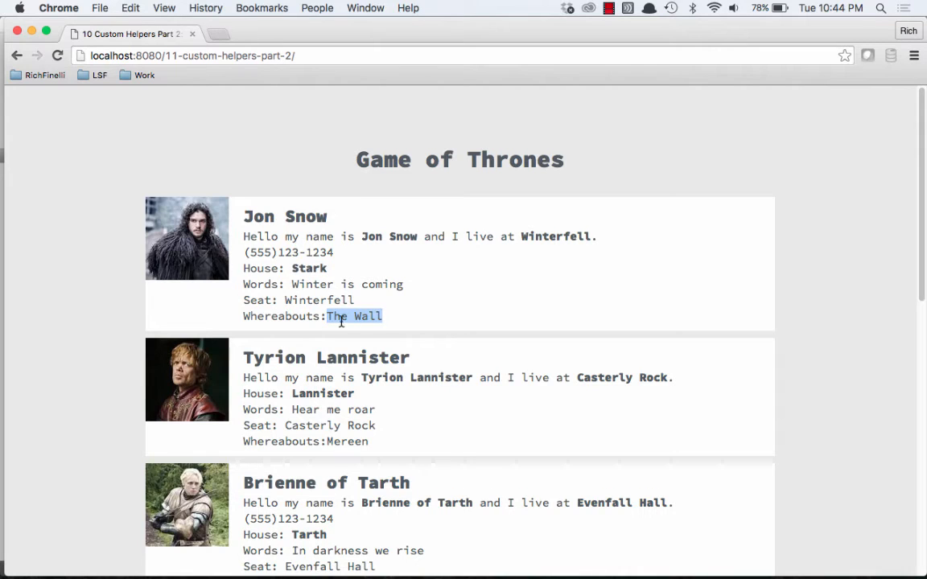
mouse_move(332, 318)
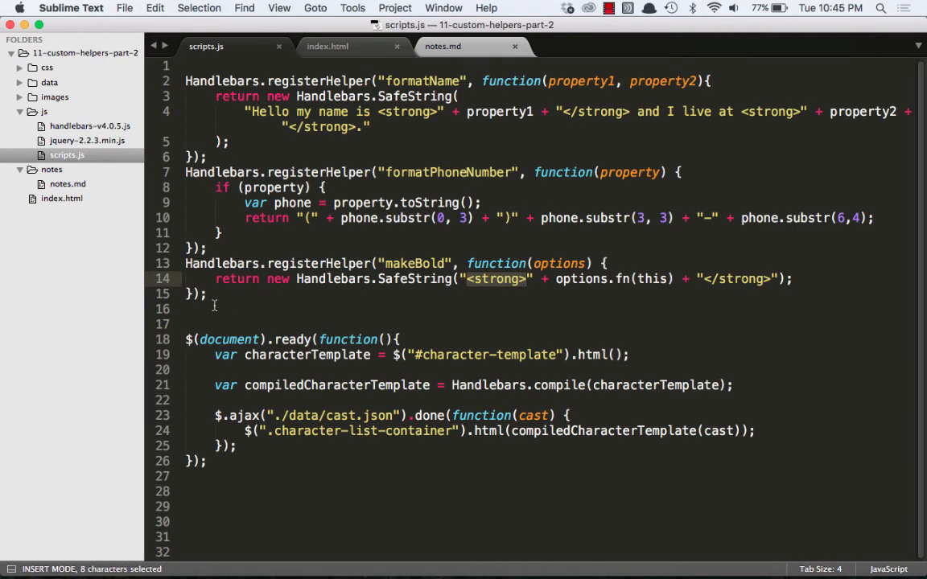
- Register Handlebars helper "toLower" returning options.fn(this).toLowerCase()
type("Handl")
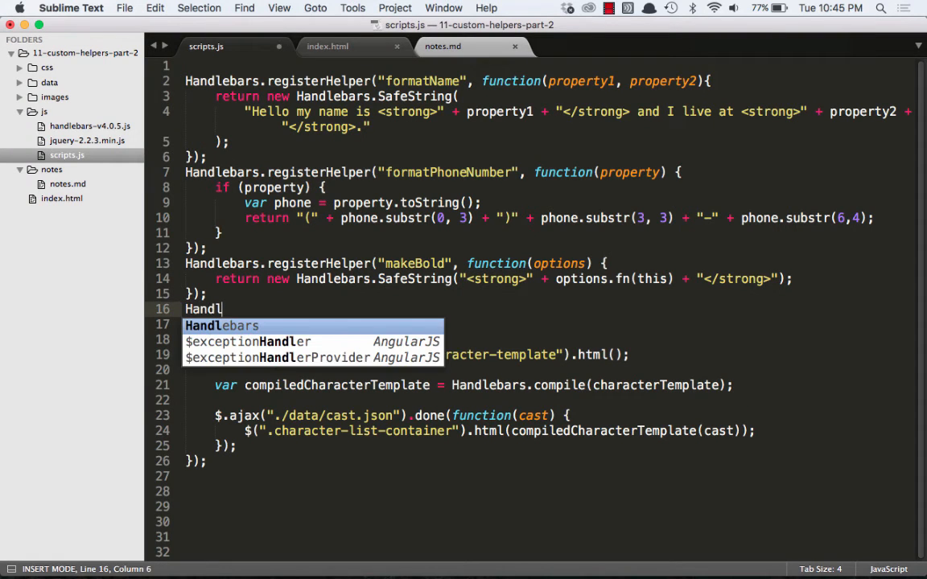
type("ebars.registerHelper(\"")
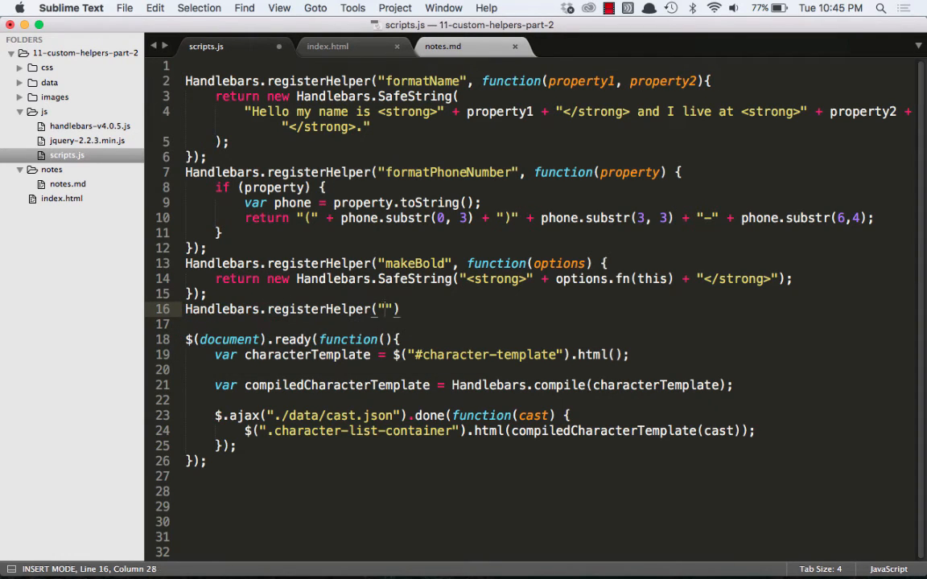
type("toLower")
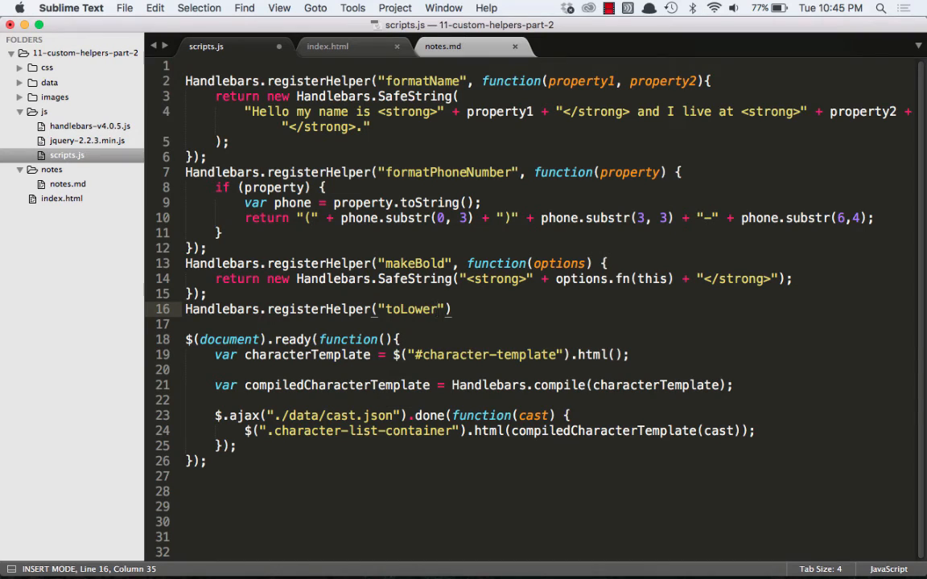
type(", function(options")
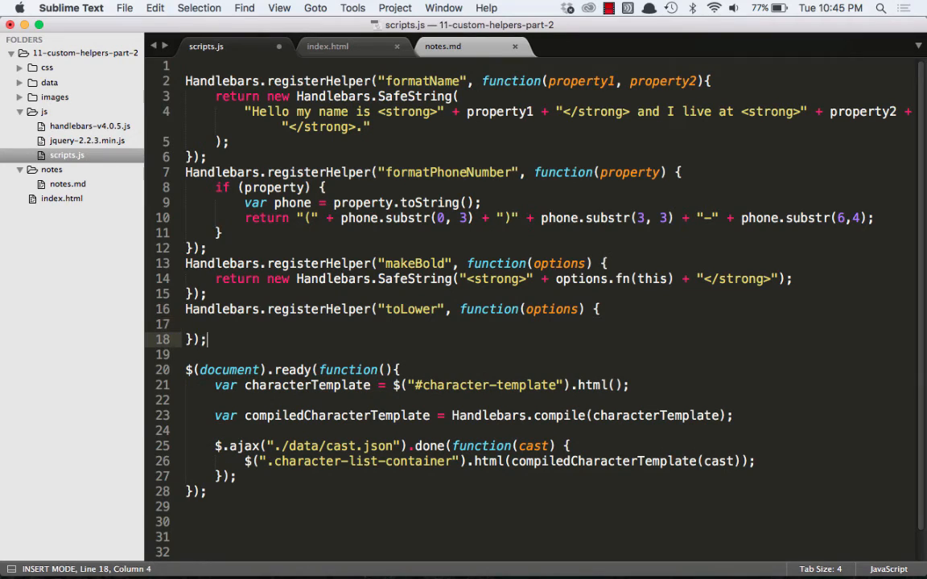
type("return")
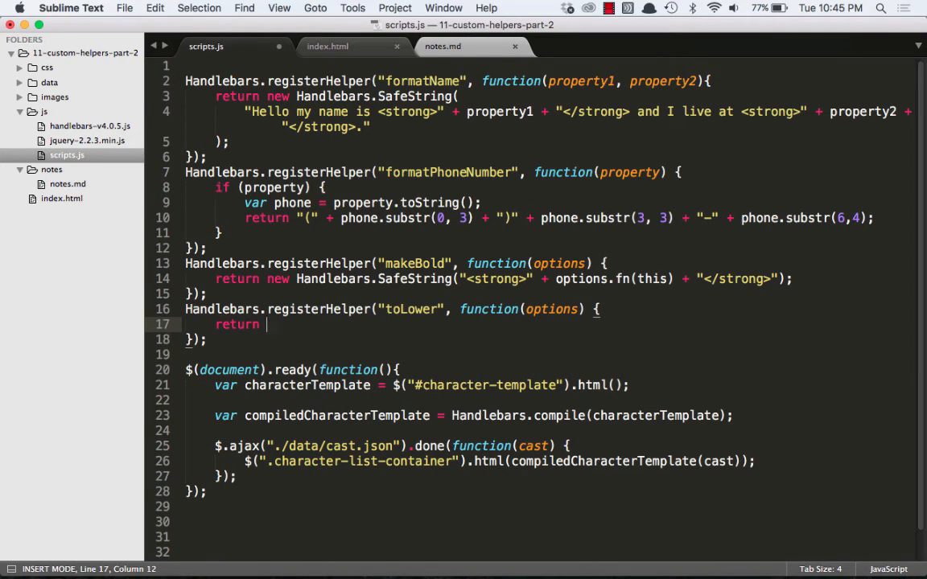
type("options.f")
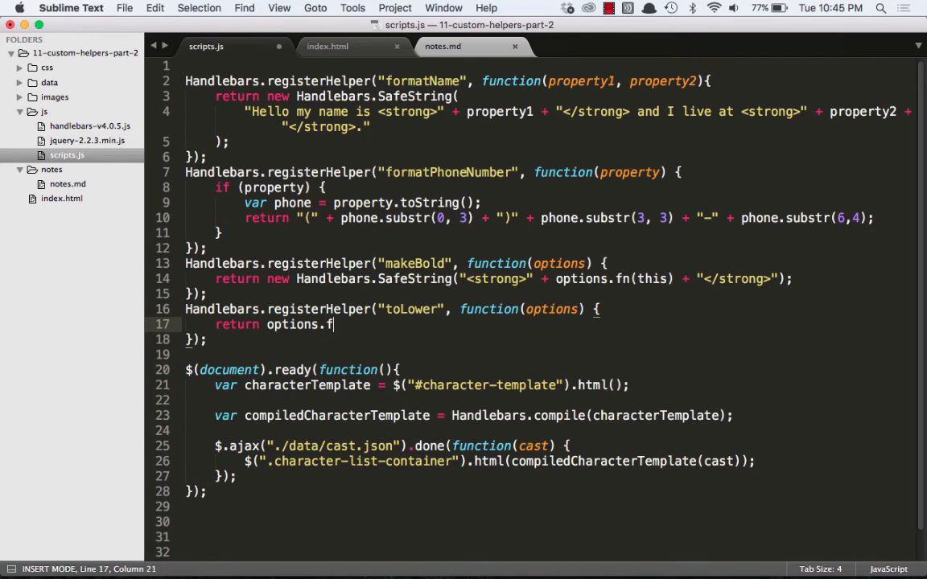
type("n(this)")
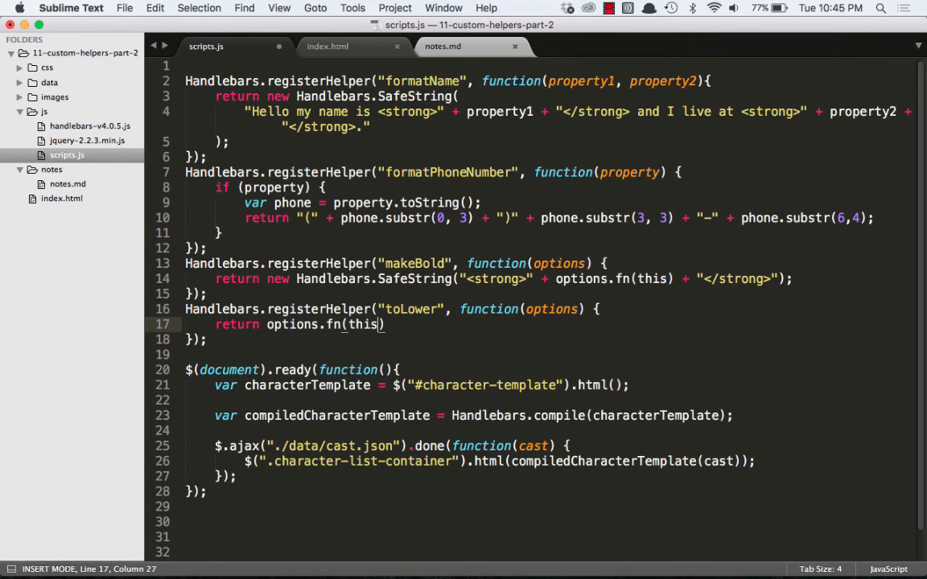
mouse_move(415, 312)
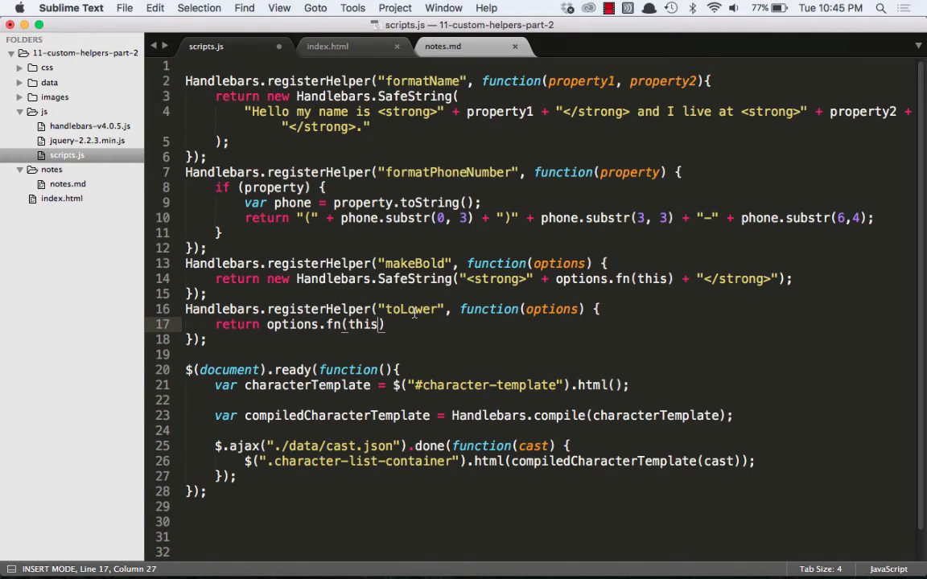
double_click(410, 309)
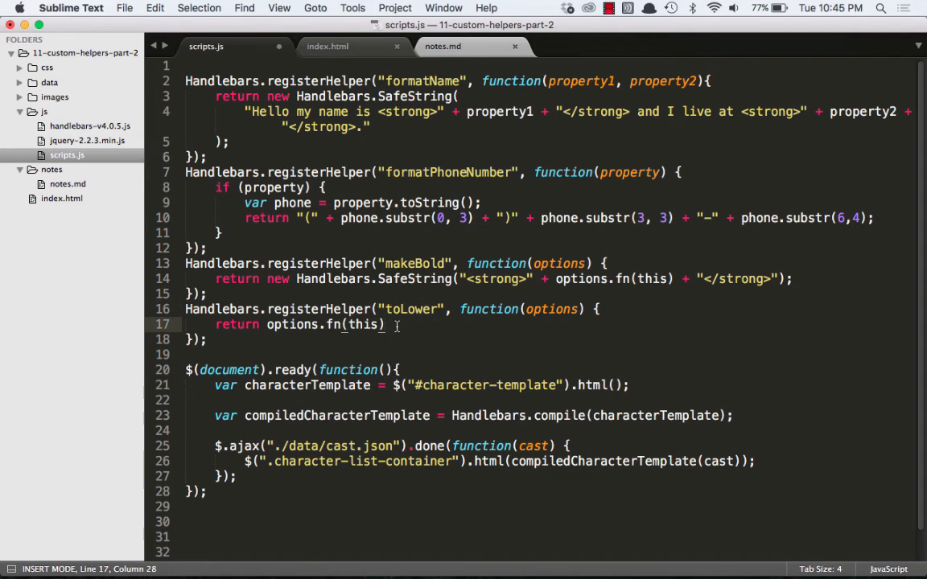
type(".toLowerCase();")
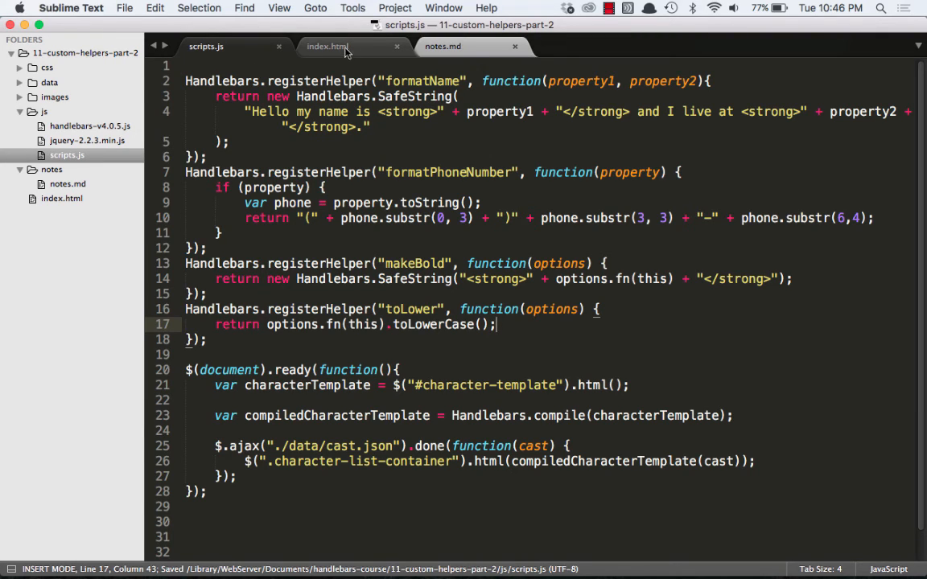
- Begin an opening {{#toLower}} tag before {{location}} in index.html's Whereabouts line
left_click(330, 45)
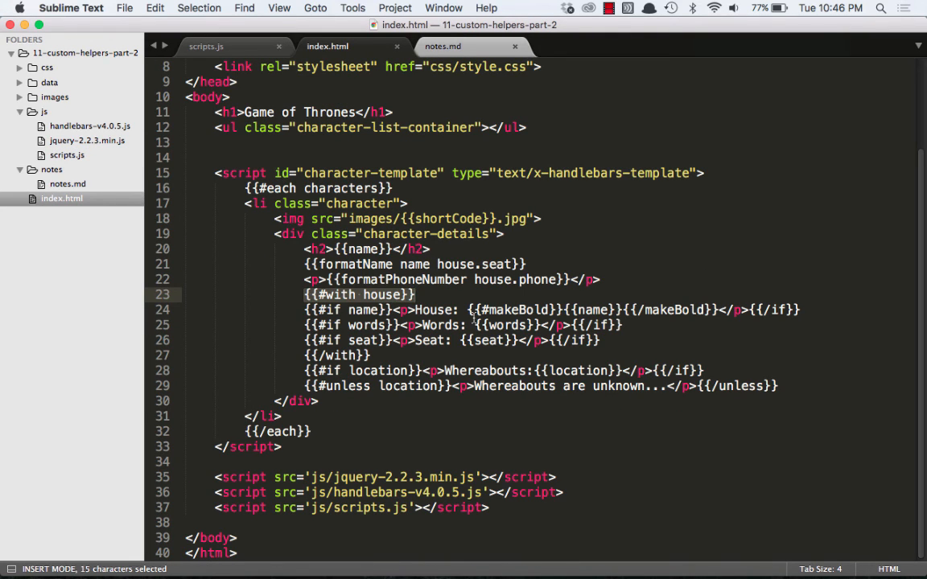
mouse_move(531, 356)
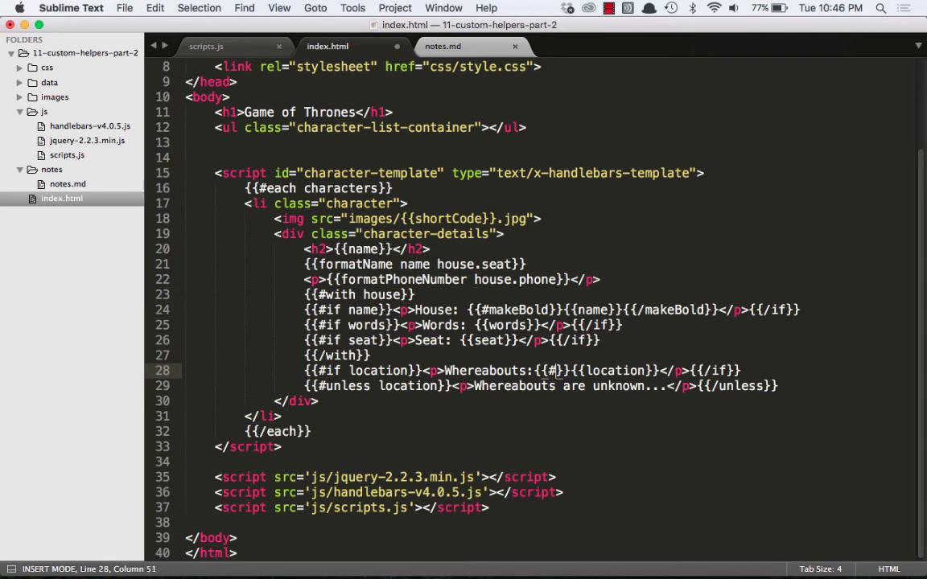
type("toLo")
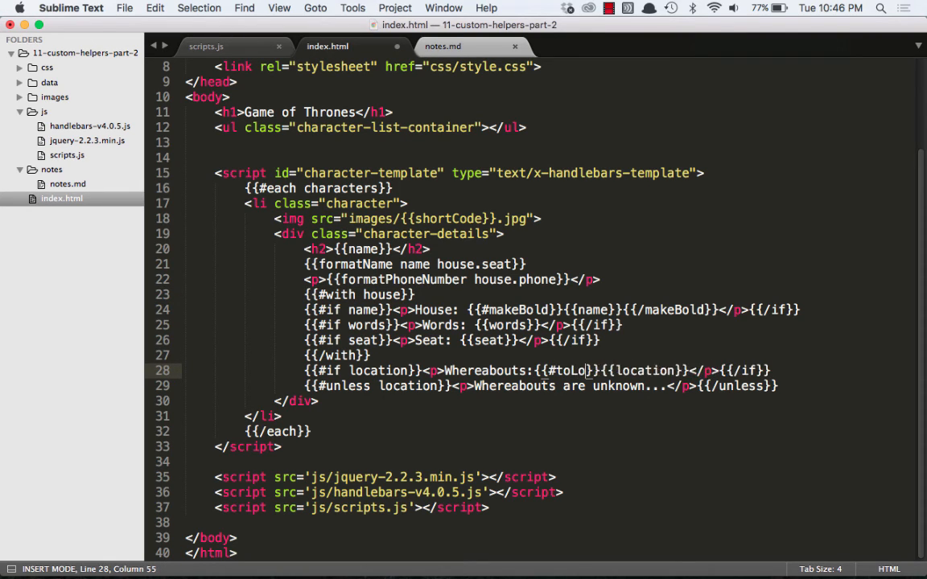